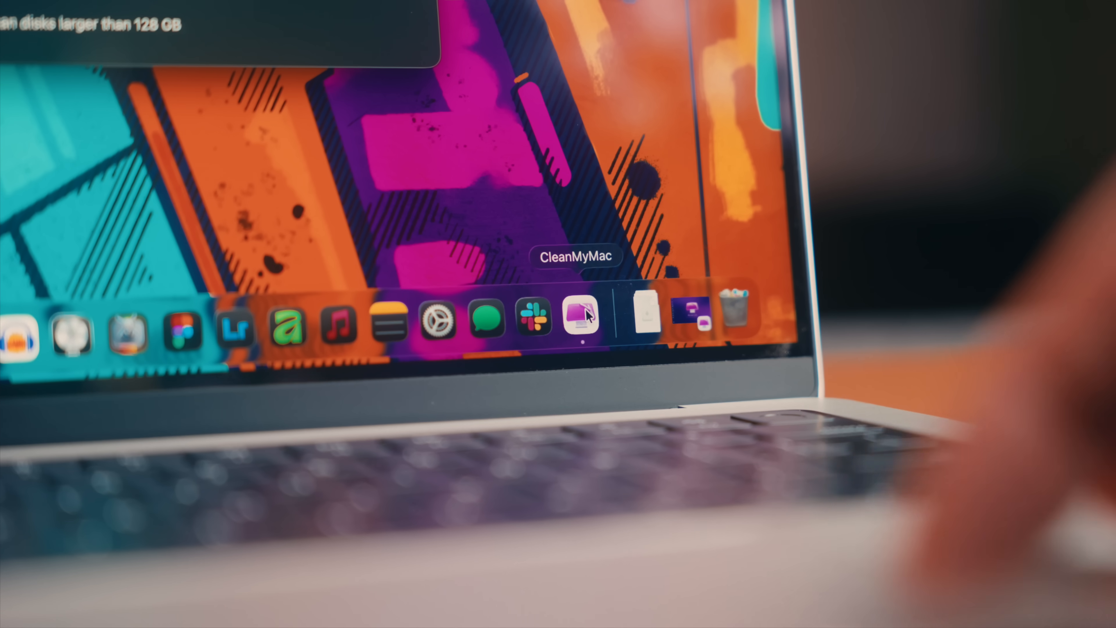
View the menu bar status dashboard with today's recommendation, then show the full CleanMyMac window.
{"action": "left_click", "coordinate": [580, 317]}
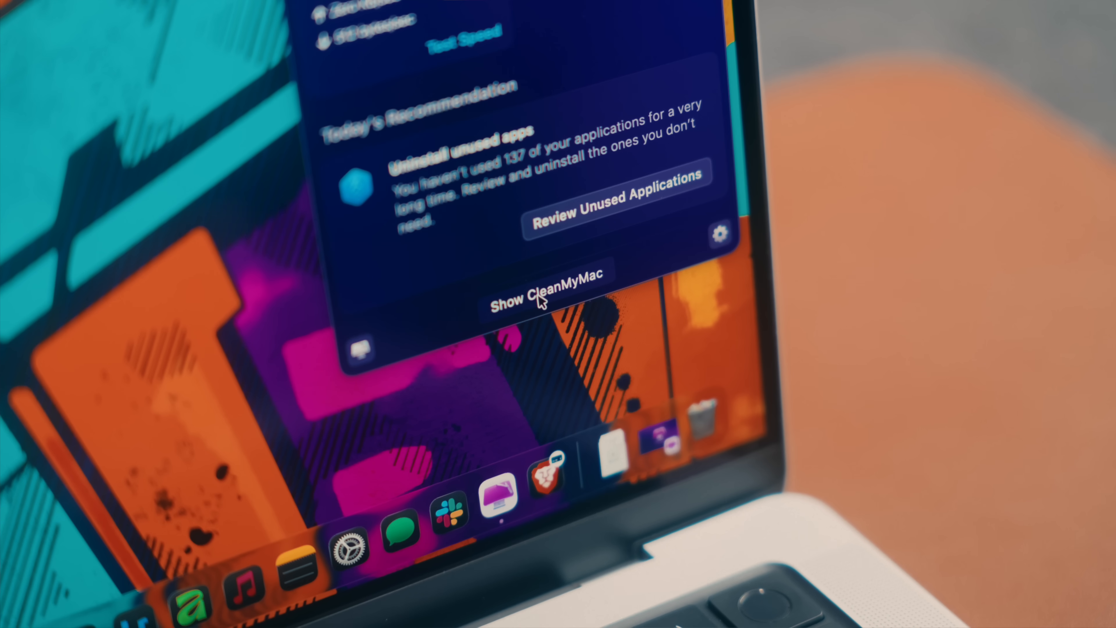
{"action": "left_click", "coordinate": [545, 294]}
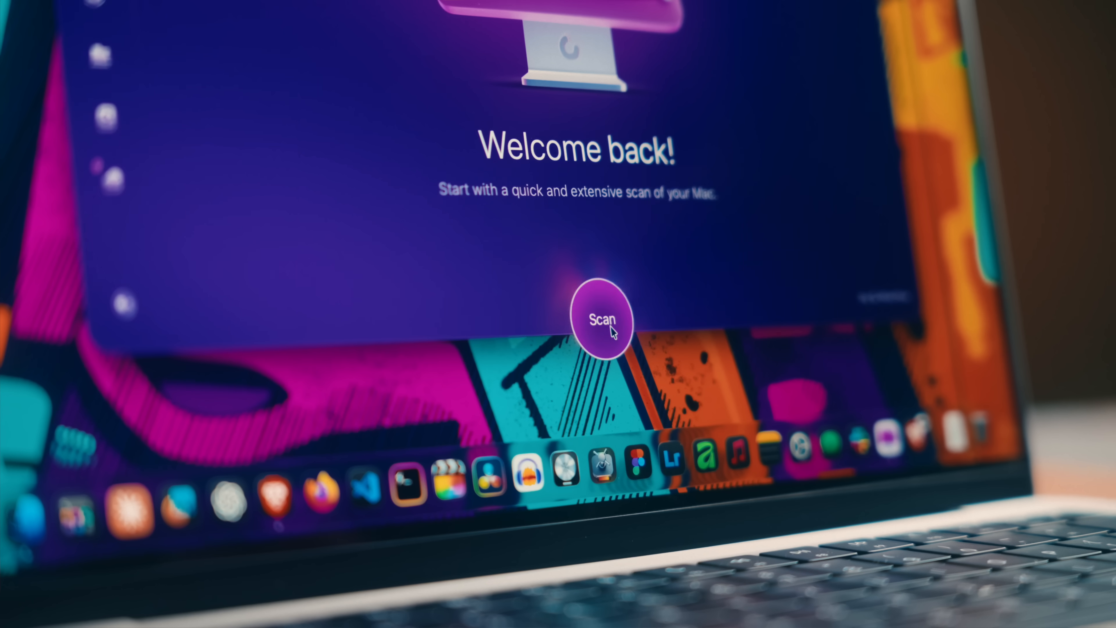
Run Space Lens on Macintosh HD, sizing Users at 165 GB and Applications at 73.3 GB.
{"action": "left_click", "coordinate": [602, 319]}
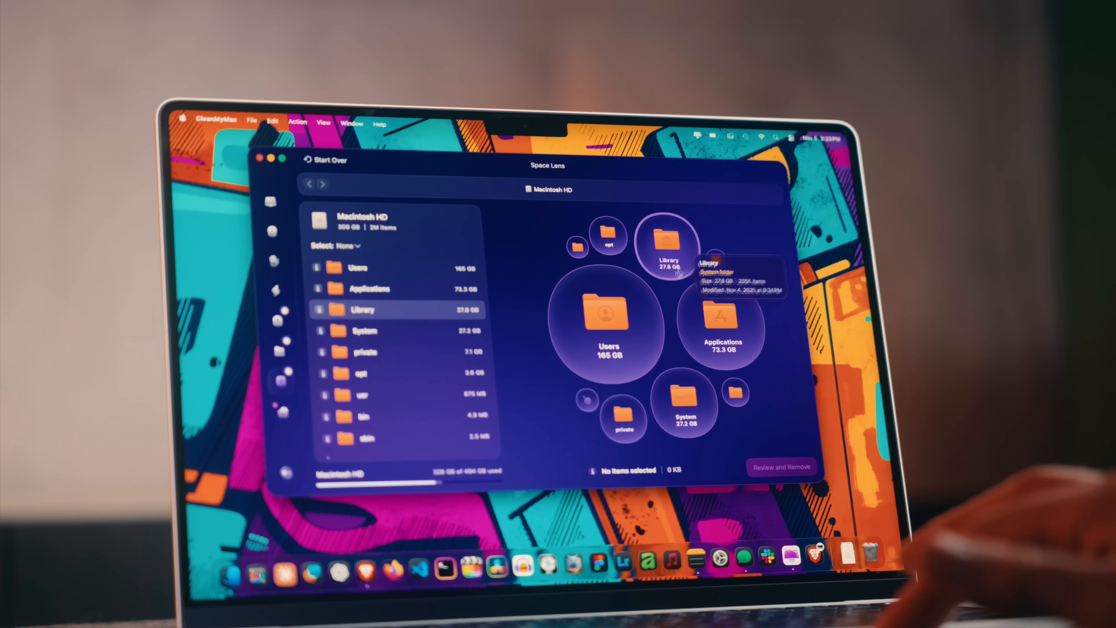
Drill from the Users bubble into the home folder, then move on to Cloud Cleanup with Google Drive listed.
{"action": "left_click", "coordinate": [610, 328]}
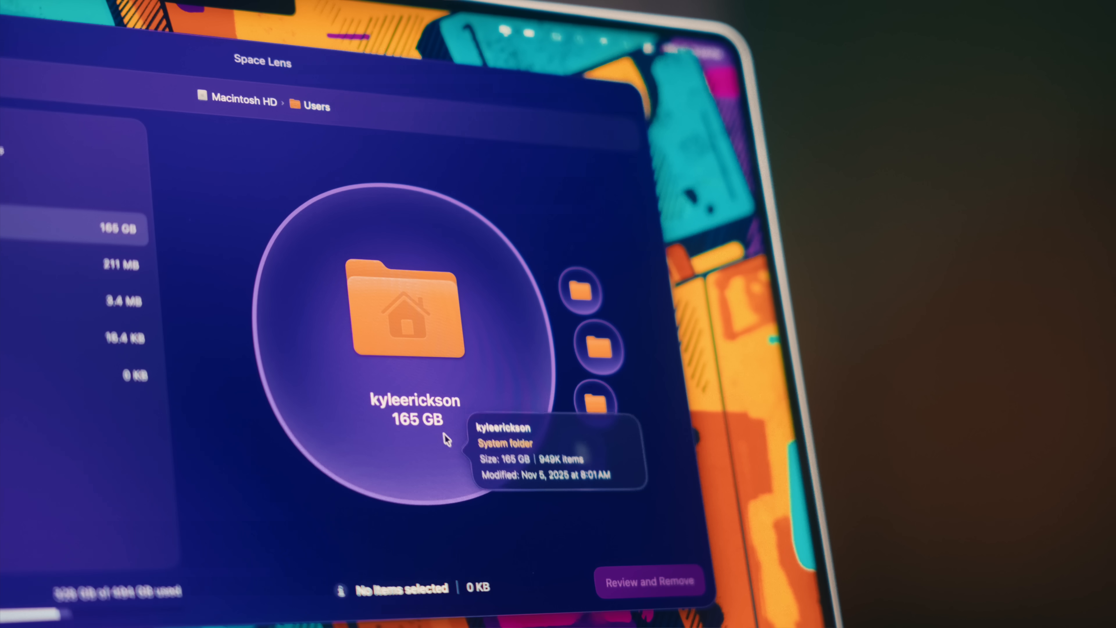
{"action": "double_click", "coordinate": [408, 314]}
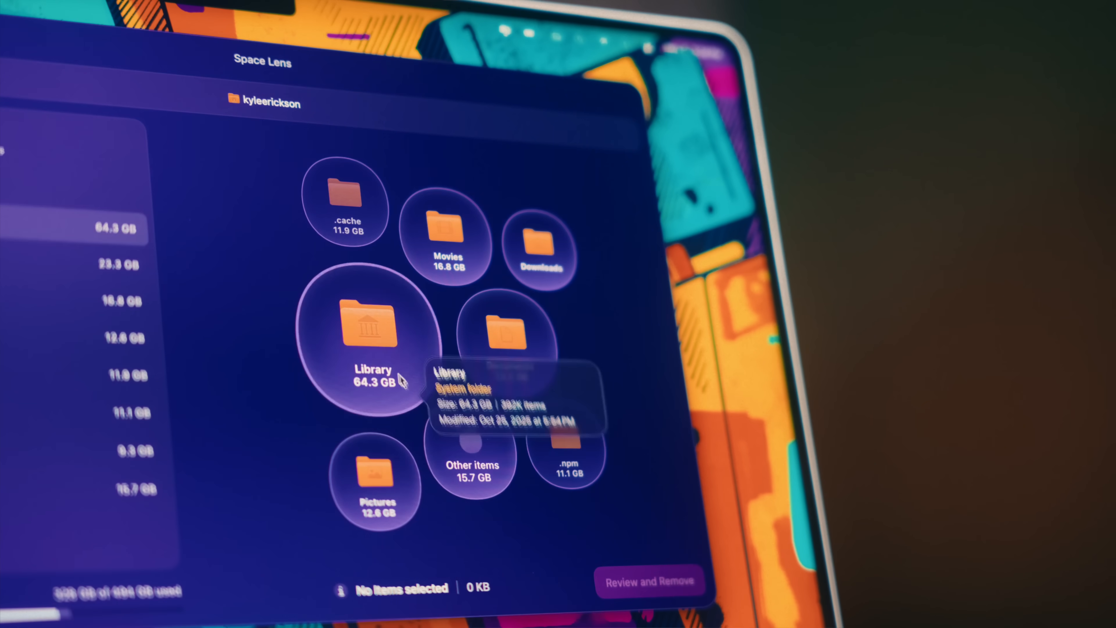
{"action": "left_click", "coordinate": [649, 581]}
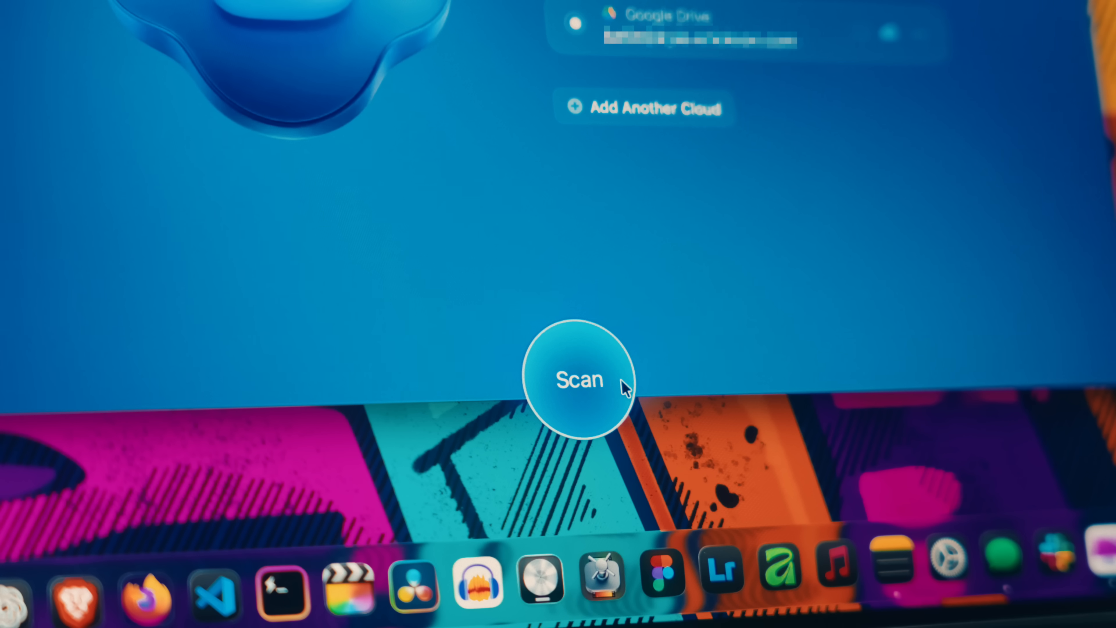
Scan Google Drive (23.5 GB found), mark the Oppo Reno8 Pro Unboxing video and remove the selected files.
{"action": "left_click", "coordinate": [580, 378]}
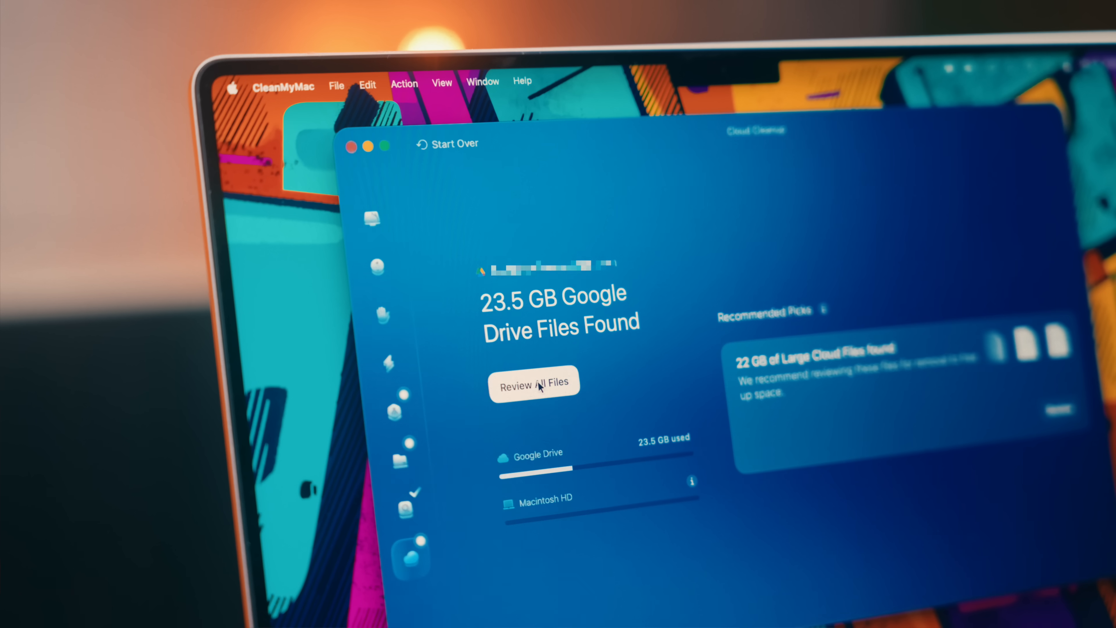
{"action": "left_click", "coordinate": [533, 384]}
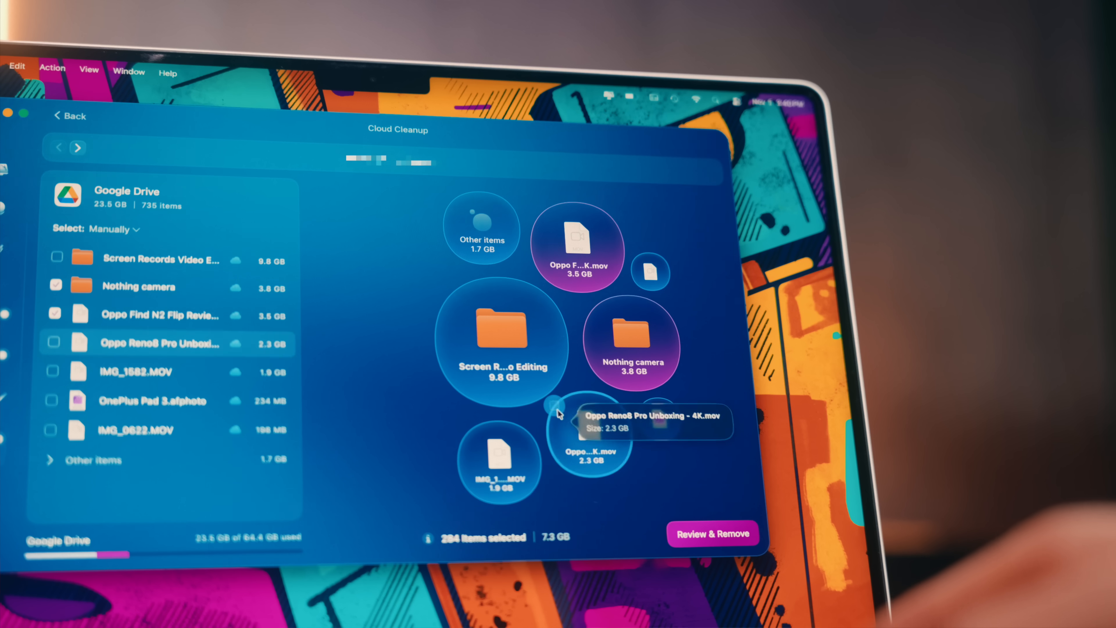
{"action": "left_click", "coordinate": [53, 342]}
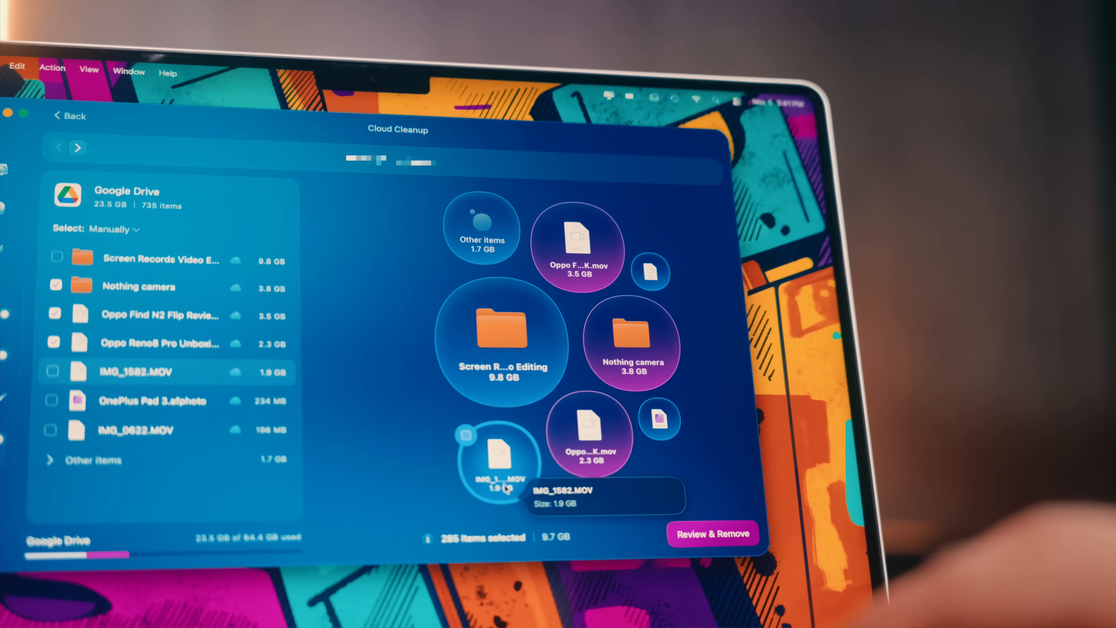
{"action": "left_click", "coordinate": [713, 533]}
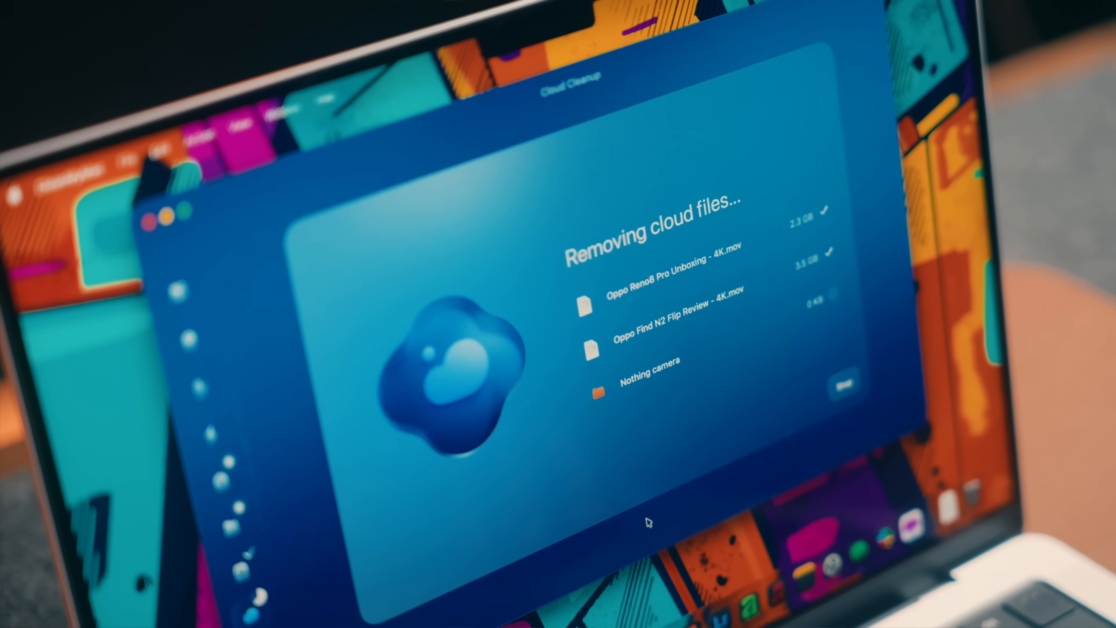